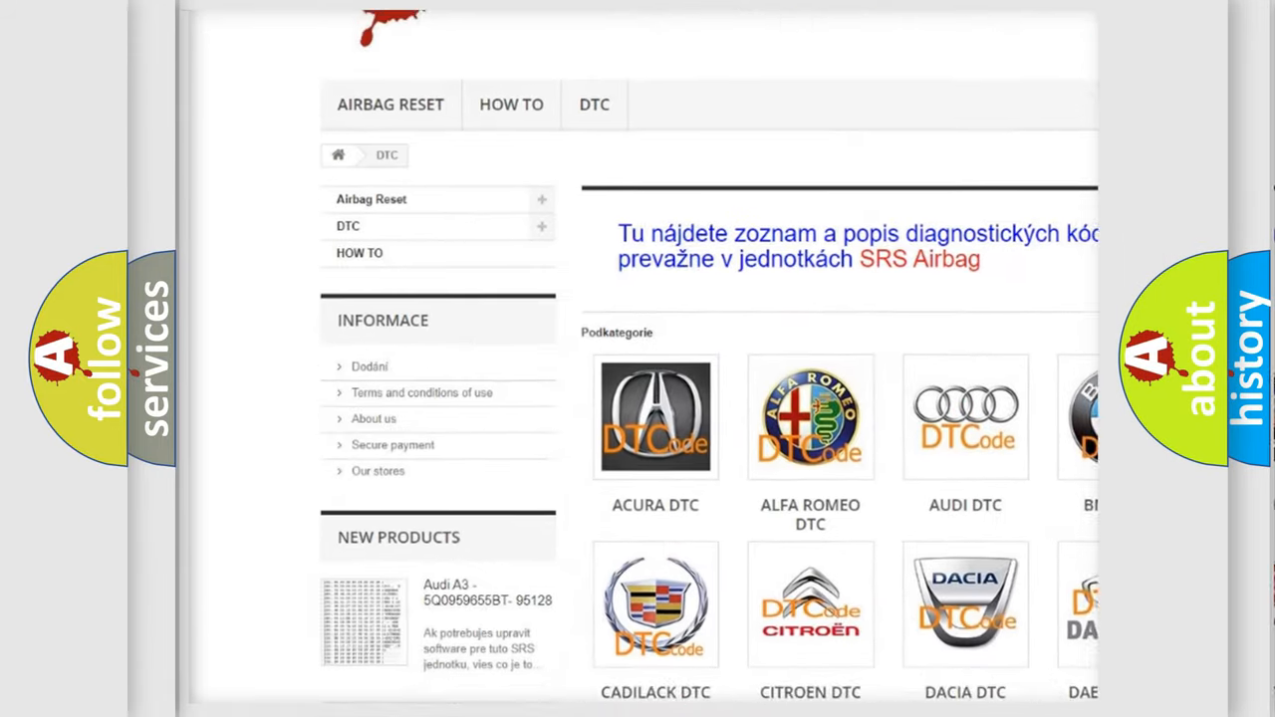
{"action": "scroll", "scroll_direction": "down", "scroll_amount": 3}
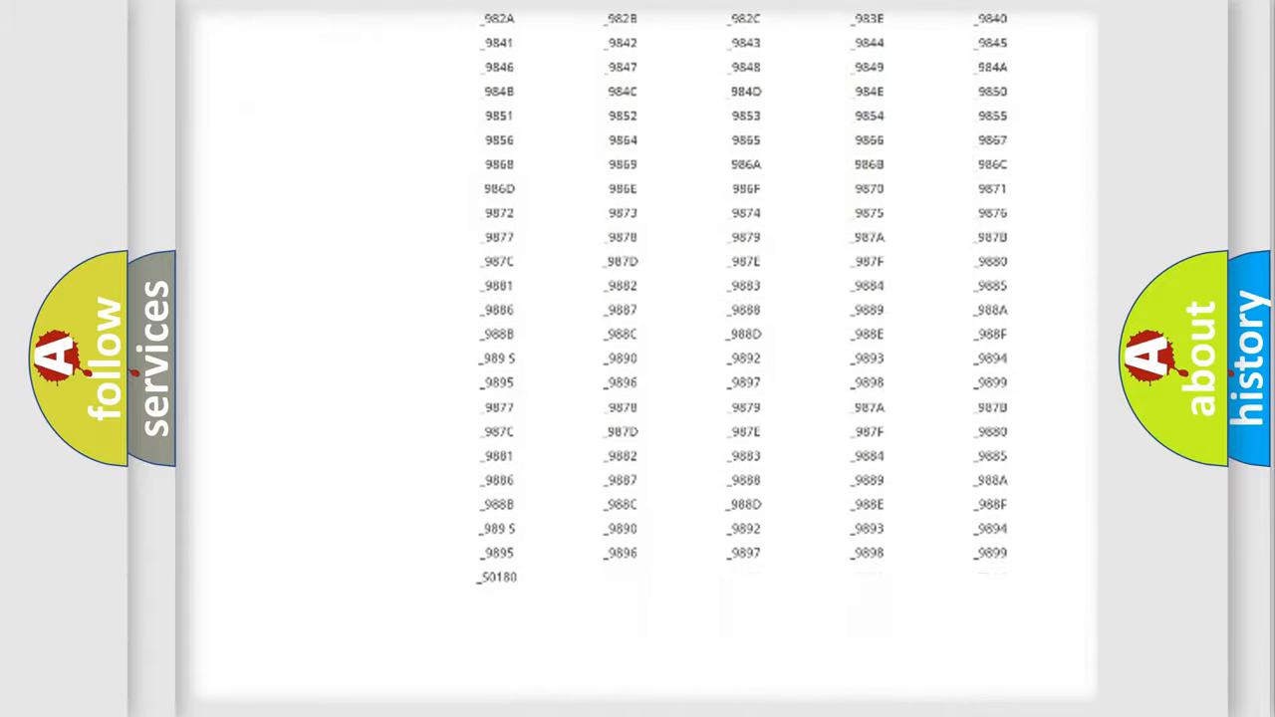
{"action": "scroll", "scroll_direction": "down", "scroll_amount": 3}
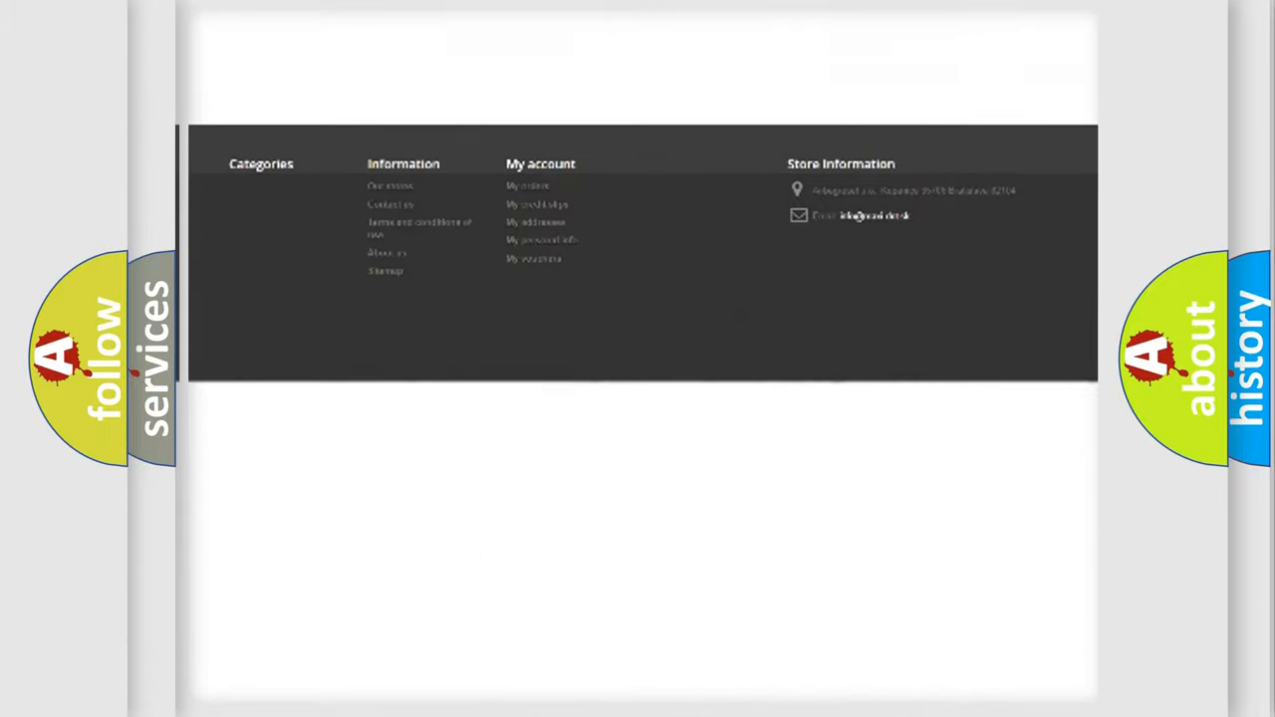